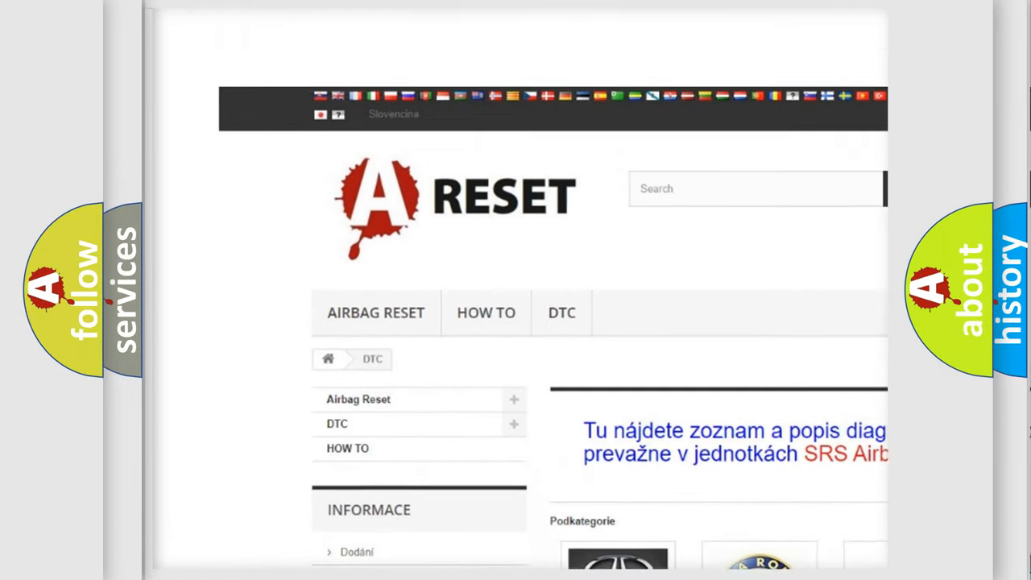
- Scroll the DTC brand grid and open the Toyota trouble-code list
scroll(down, 3)
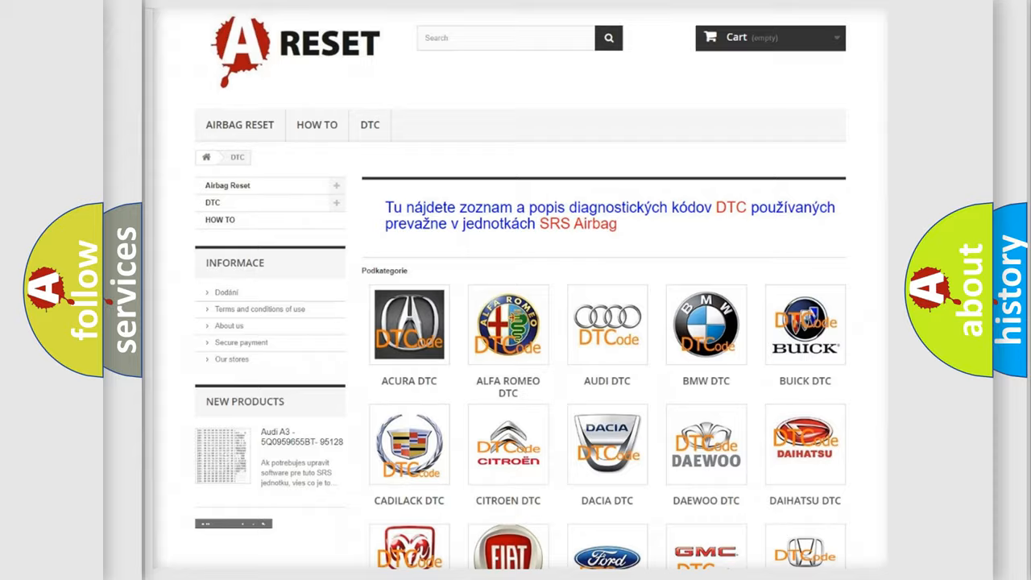
scroll(down, 3)
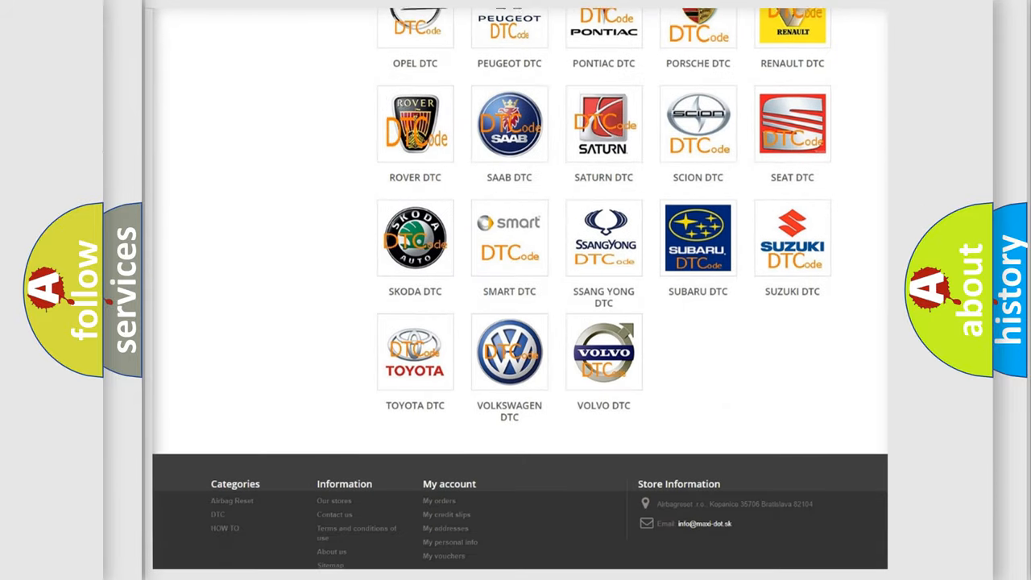
scroll(down, 3)
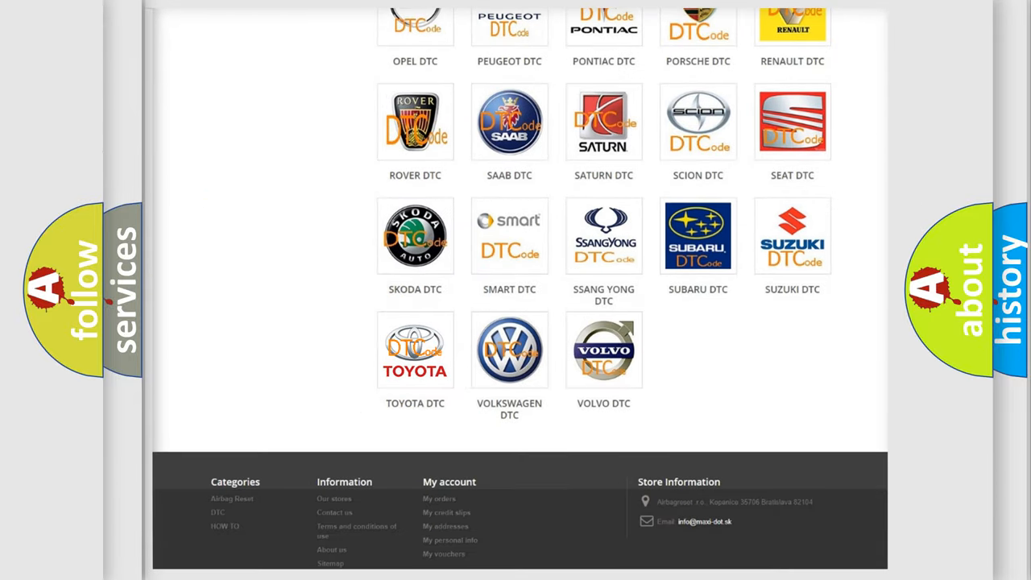
click(416, 350)
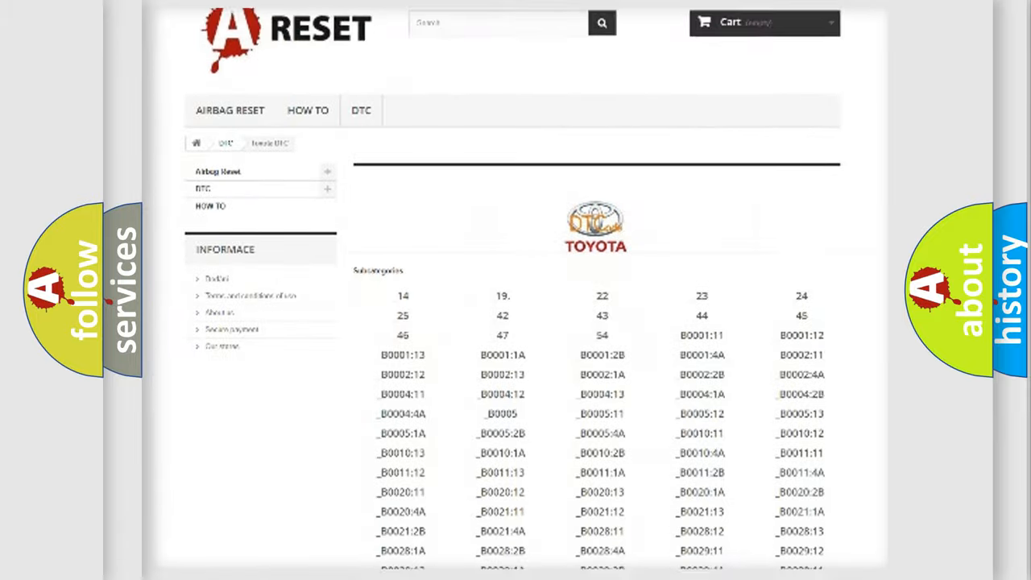
scroll(down, 3)
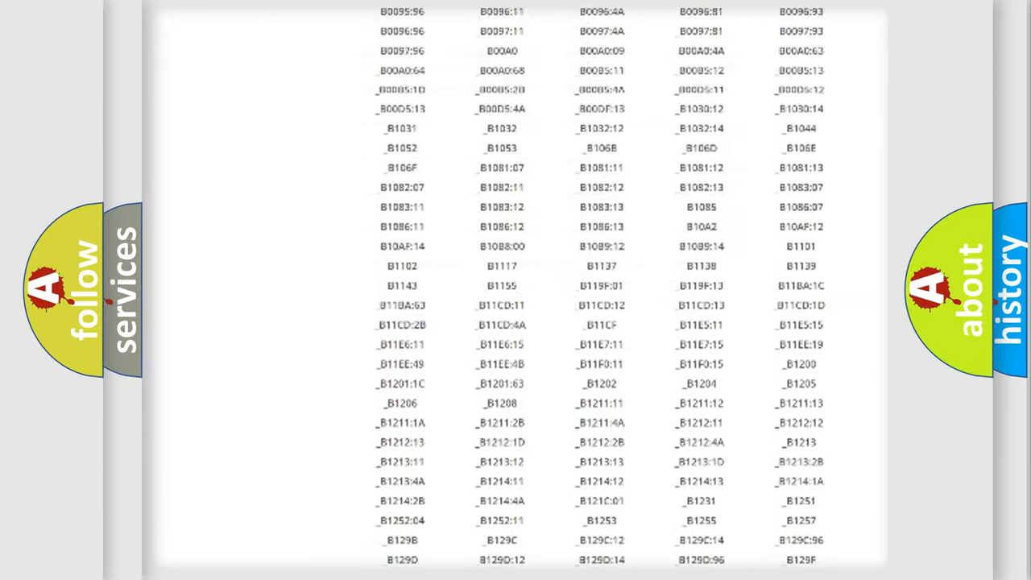
scroll(up, 3)
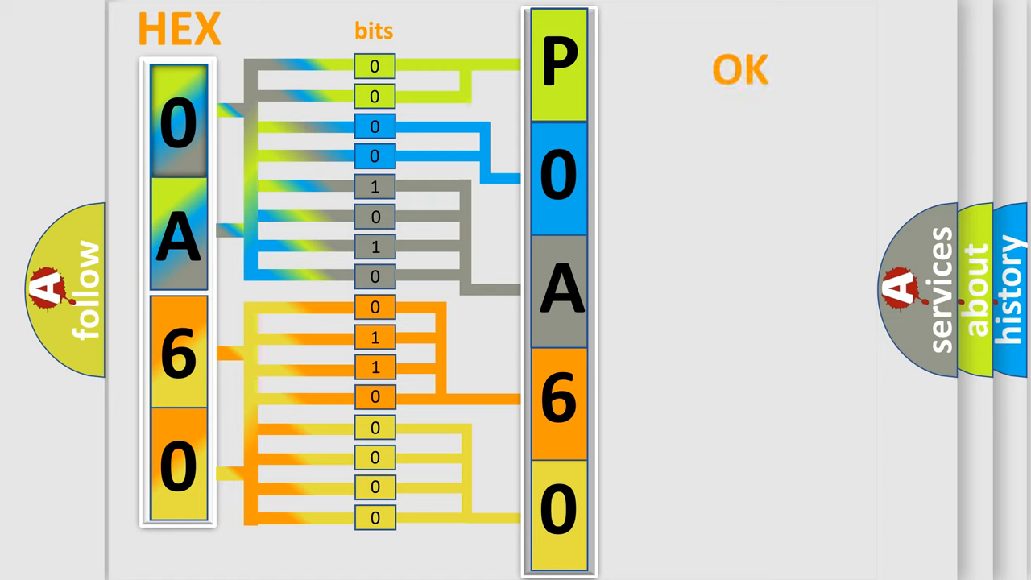
- Advance past the 0A60 hex-to-bits animation to the full P0A60:90 code slide
click(738, 70)
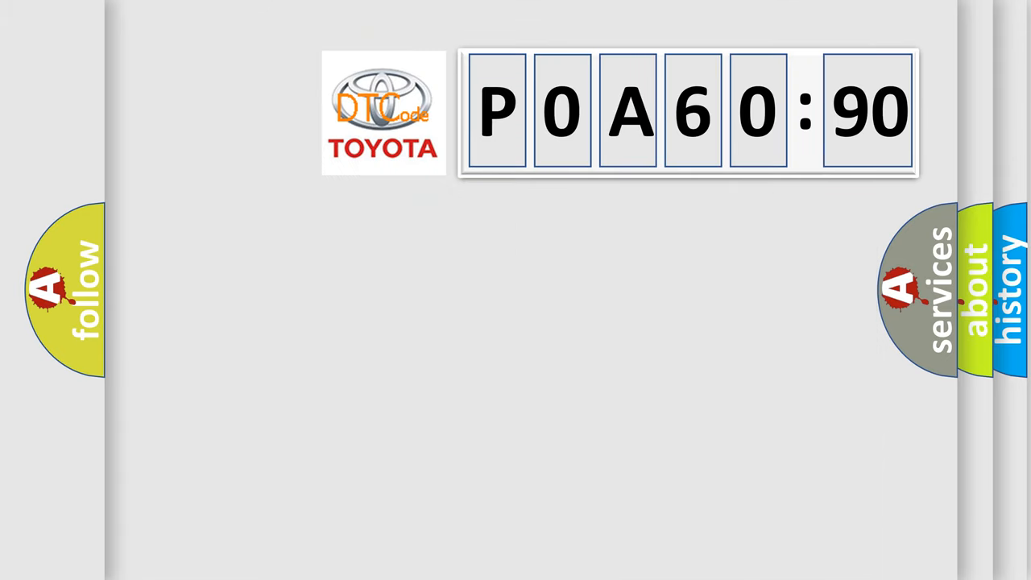